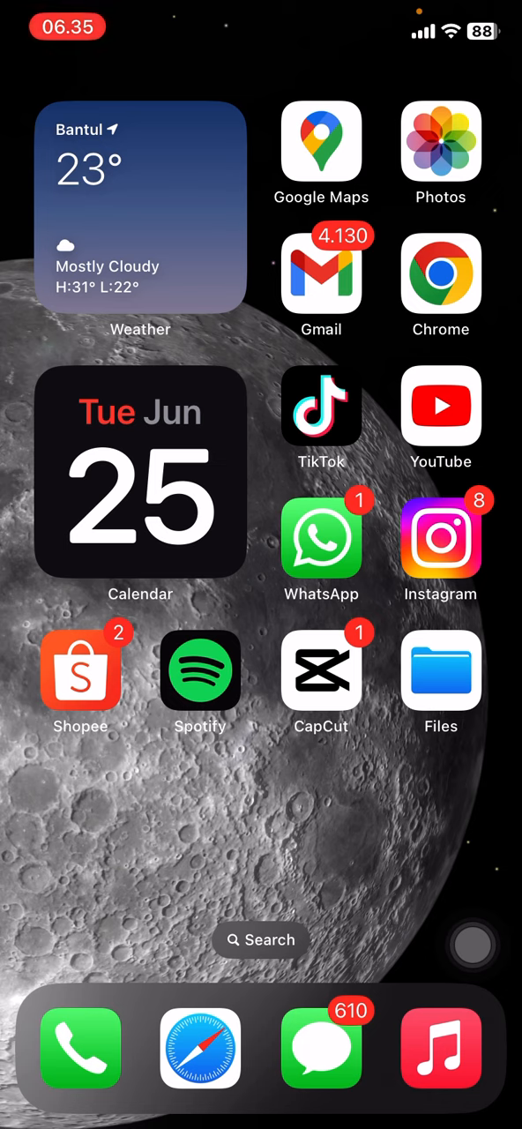
Swipe down from the top-right corner to reveal Control Center
drag(486, 8, 485, 353)
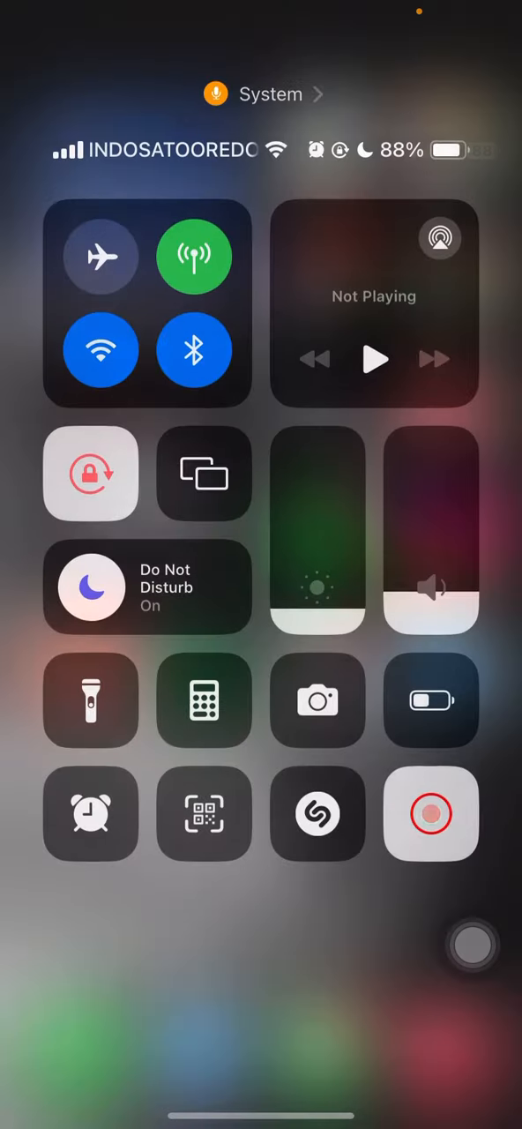
Launch Camera from Control Center into Photo mode with the grid over the room ceiling
click(317, 698)
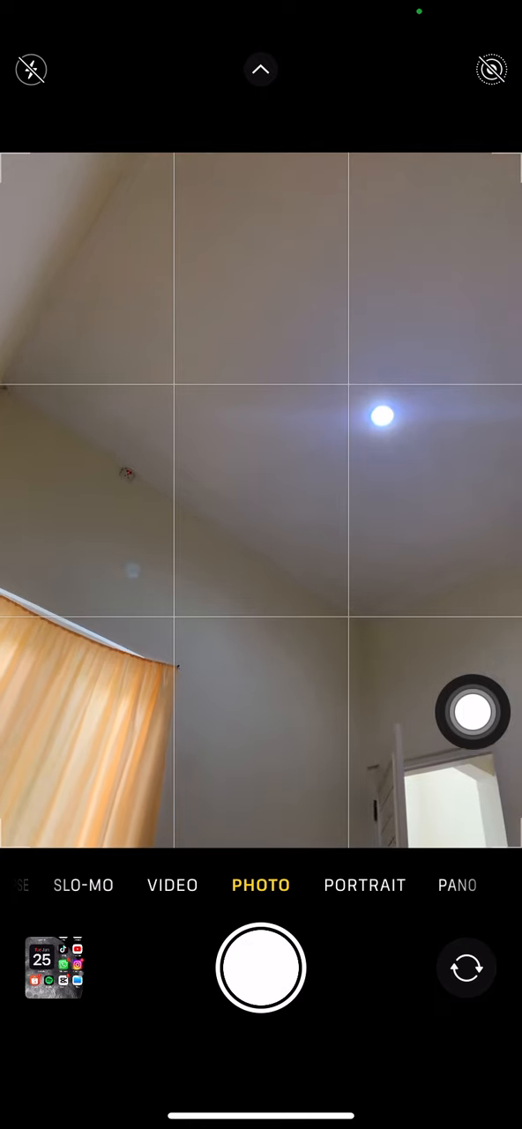
click(261, 501)
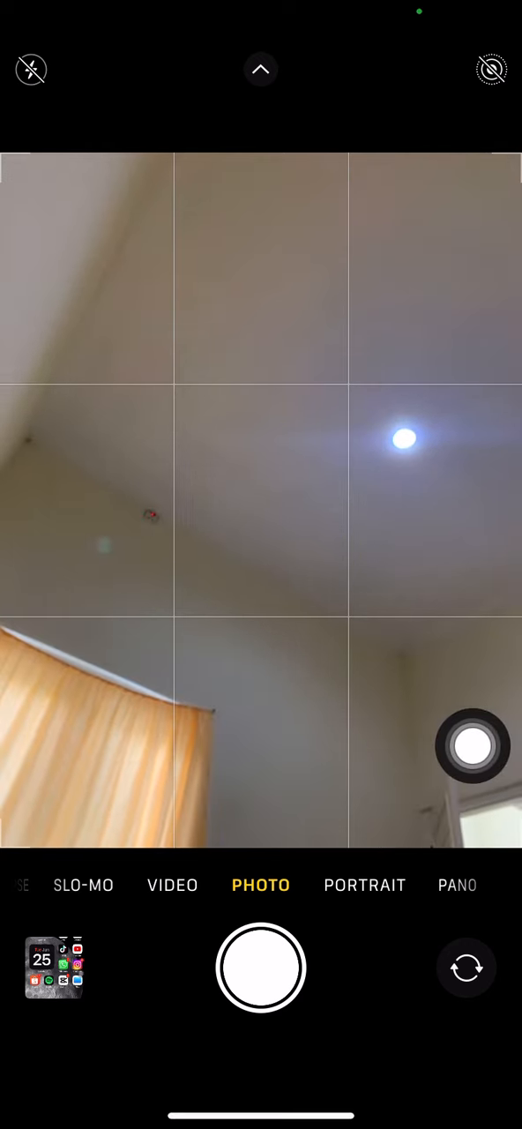
click(261, 849)
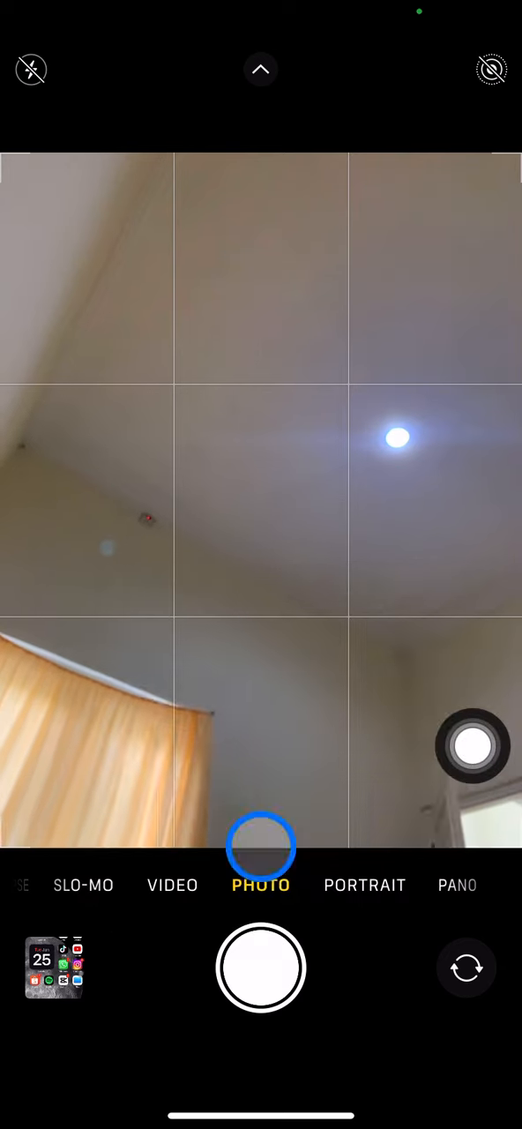
Capture a ceiling photo at 16:9, then pick 4:3 from the aspect ratio choices
click(261, 71)
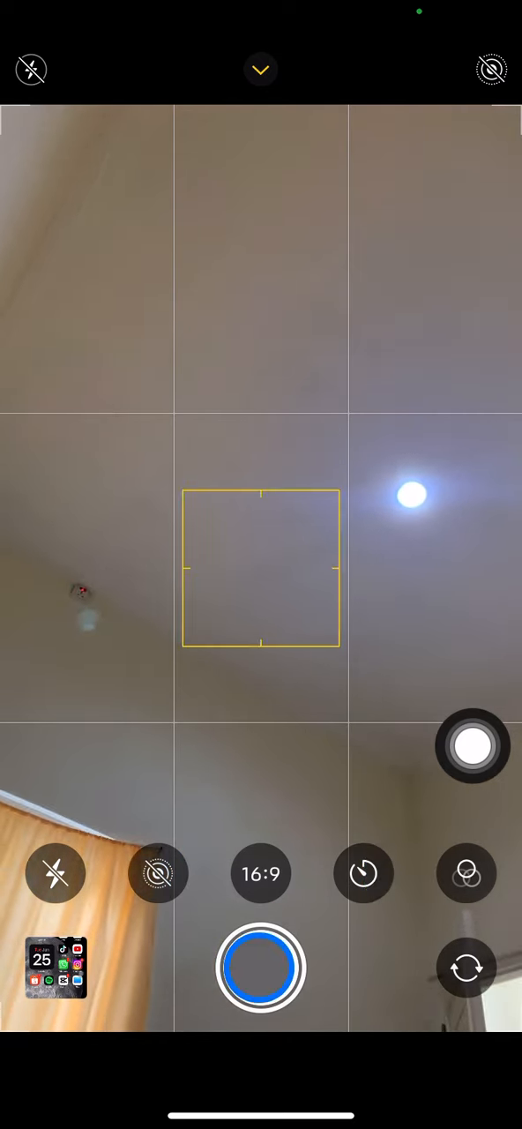
click(261, 873)
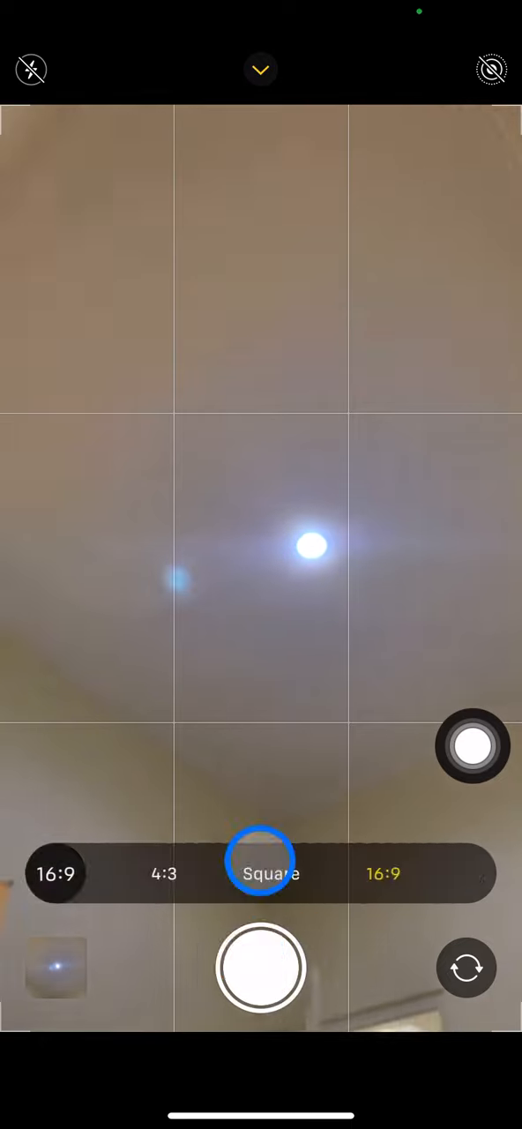
click(162, 873)
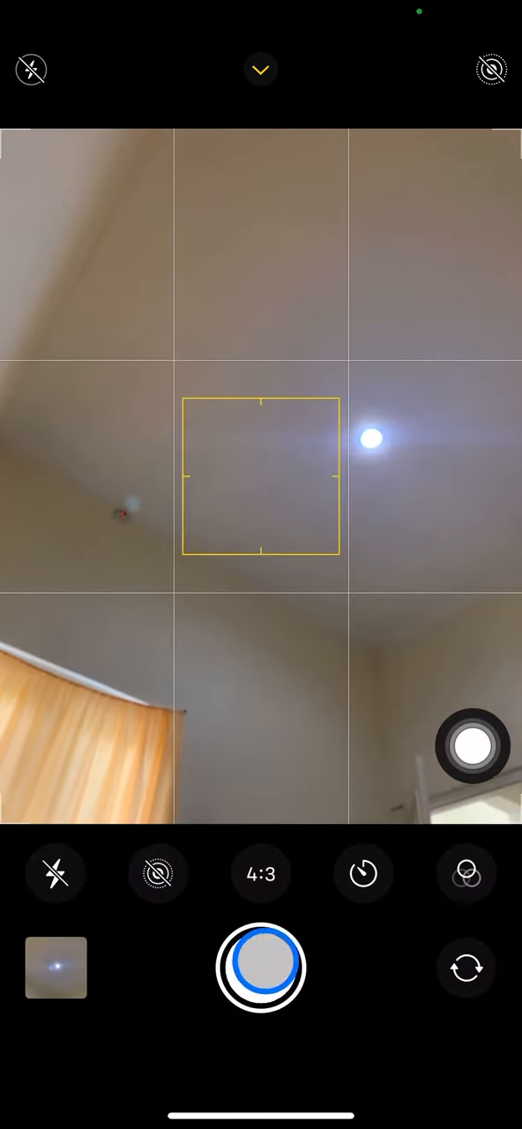
Capture another ceiling photo in 4:3 framing for comparison
click(261, 967)
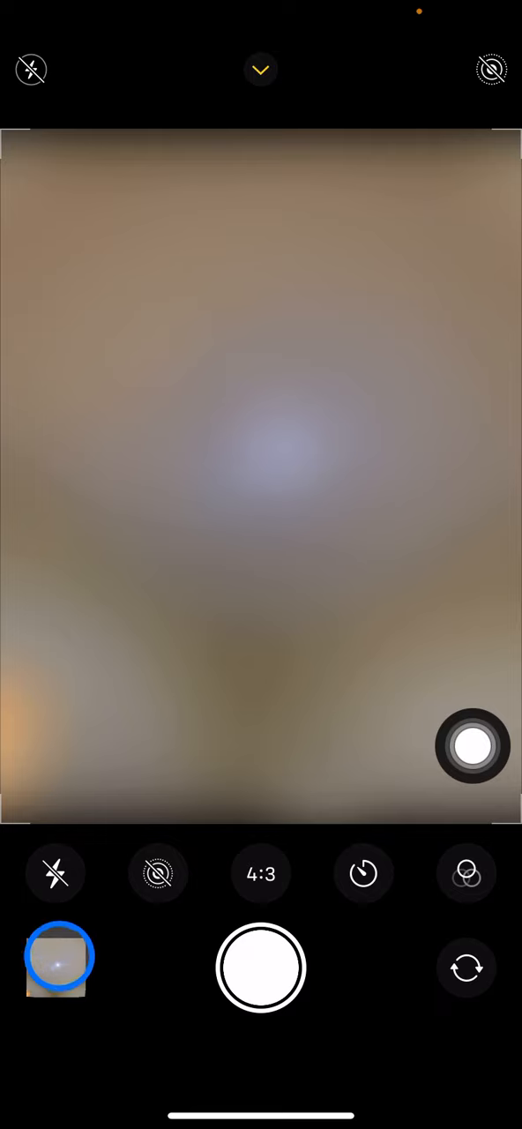